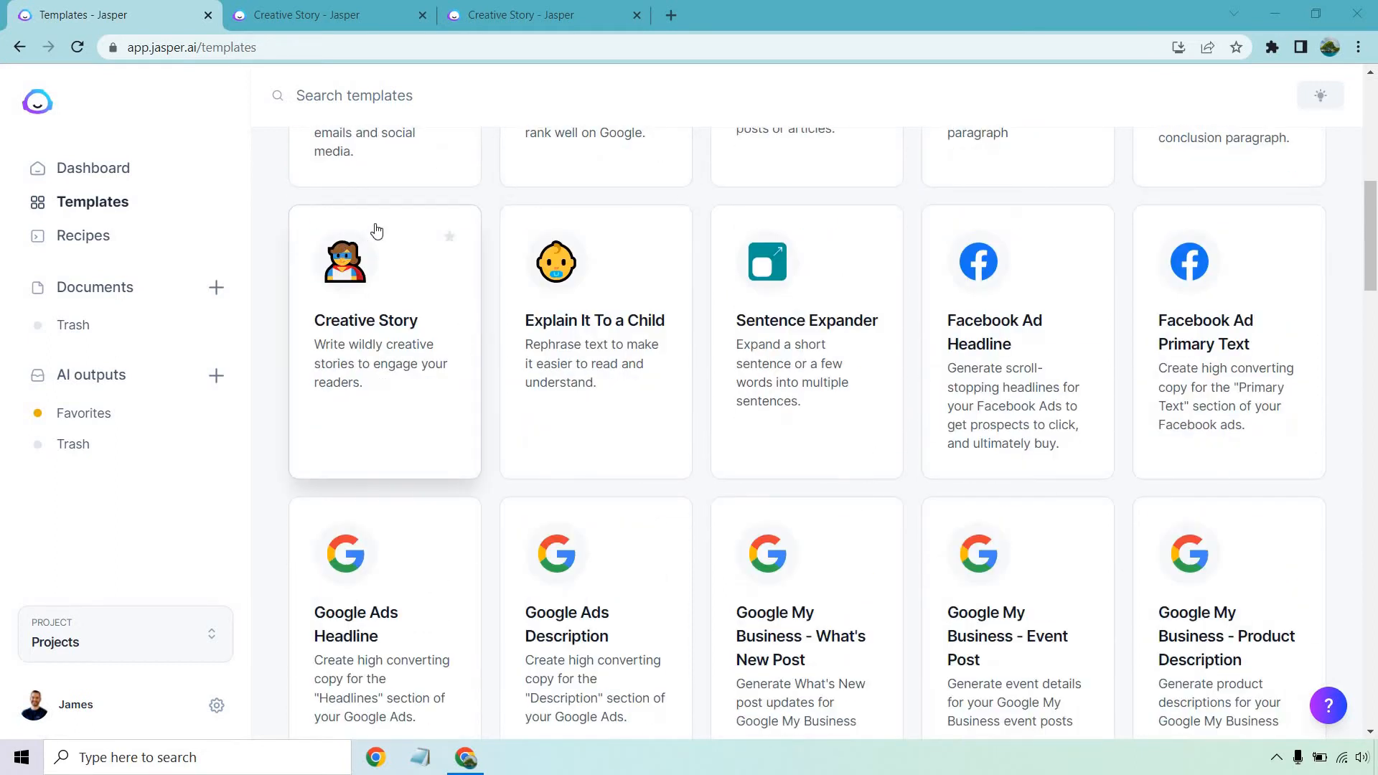
{"action": "mouse_move", "coordinate": [414, 437]}
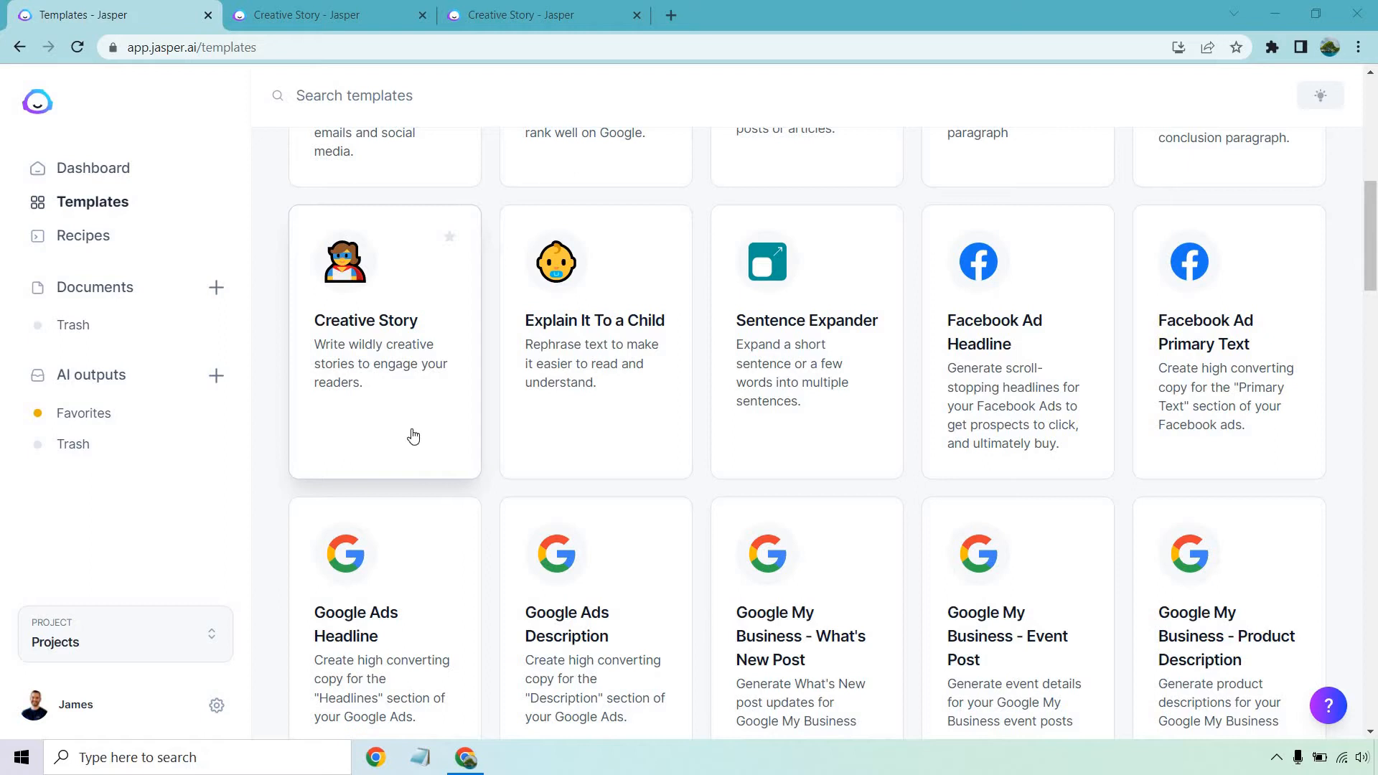
{"action": "mouse_move", "coordinate": [372, 316]}
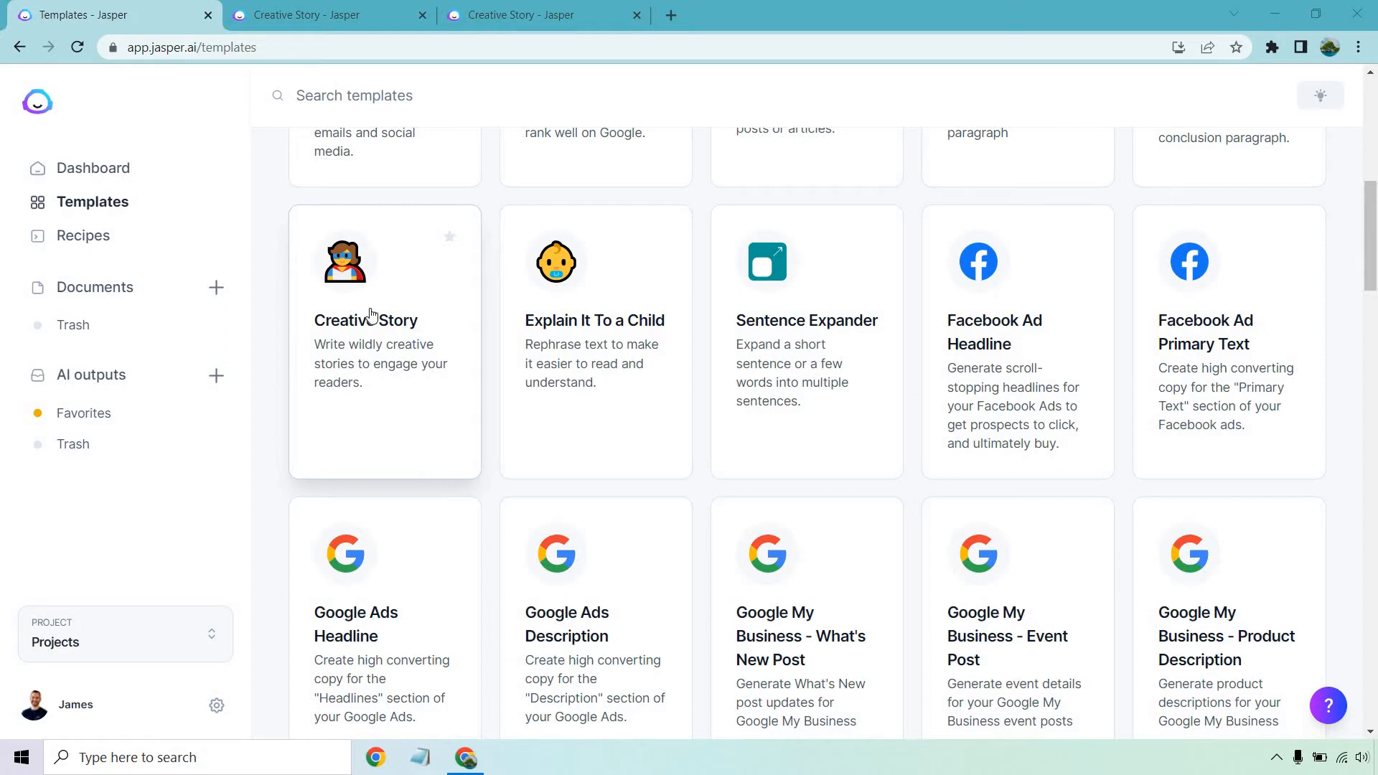
- Switch to the Creative Story tab with James's plot and set the tone of voice to Witty
{"action": "left_click", "coordinate": [384, 343]}
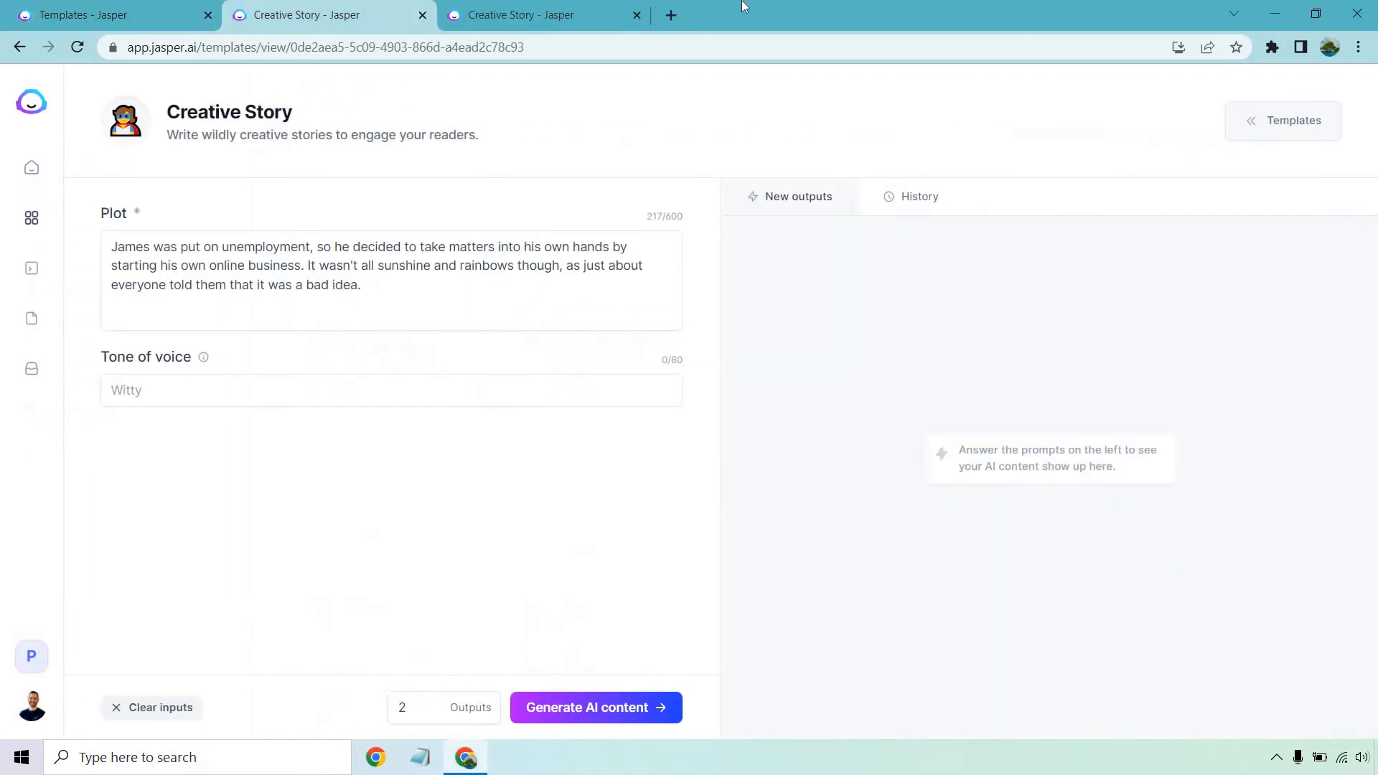
{"action": "mouse_move", "coordinate": [833, 7]}
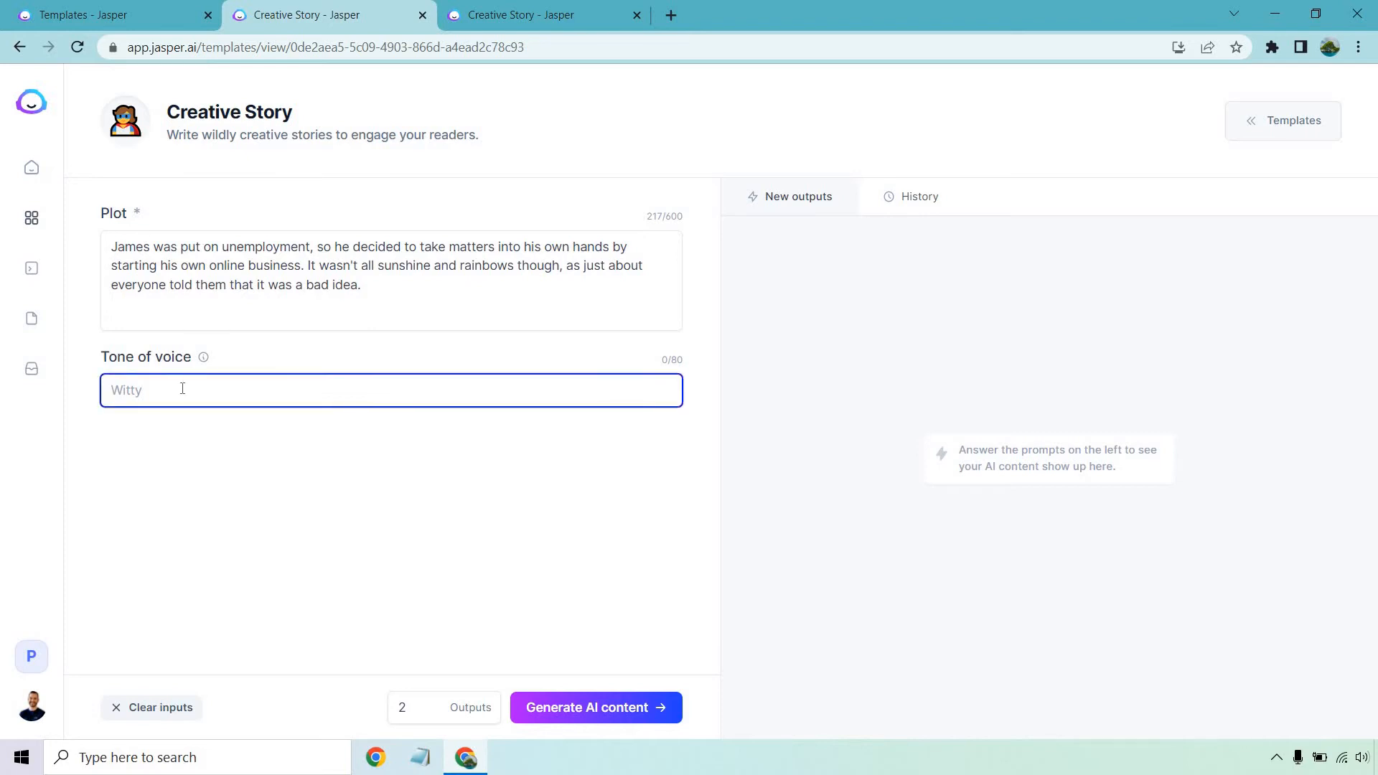
{"action": "type", "text": "Witty"}
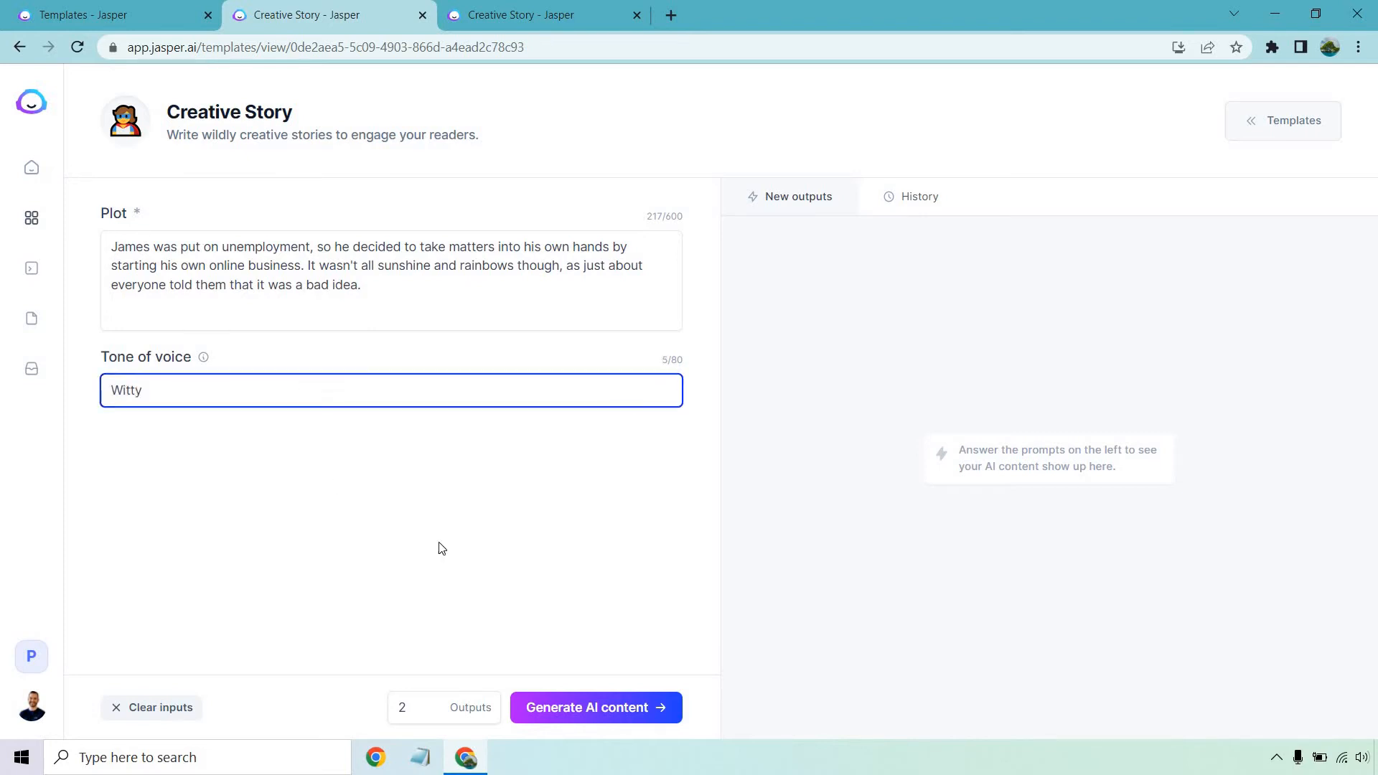
{"action": "left_click", "coordinate": [408, 623]}
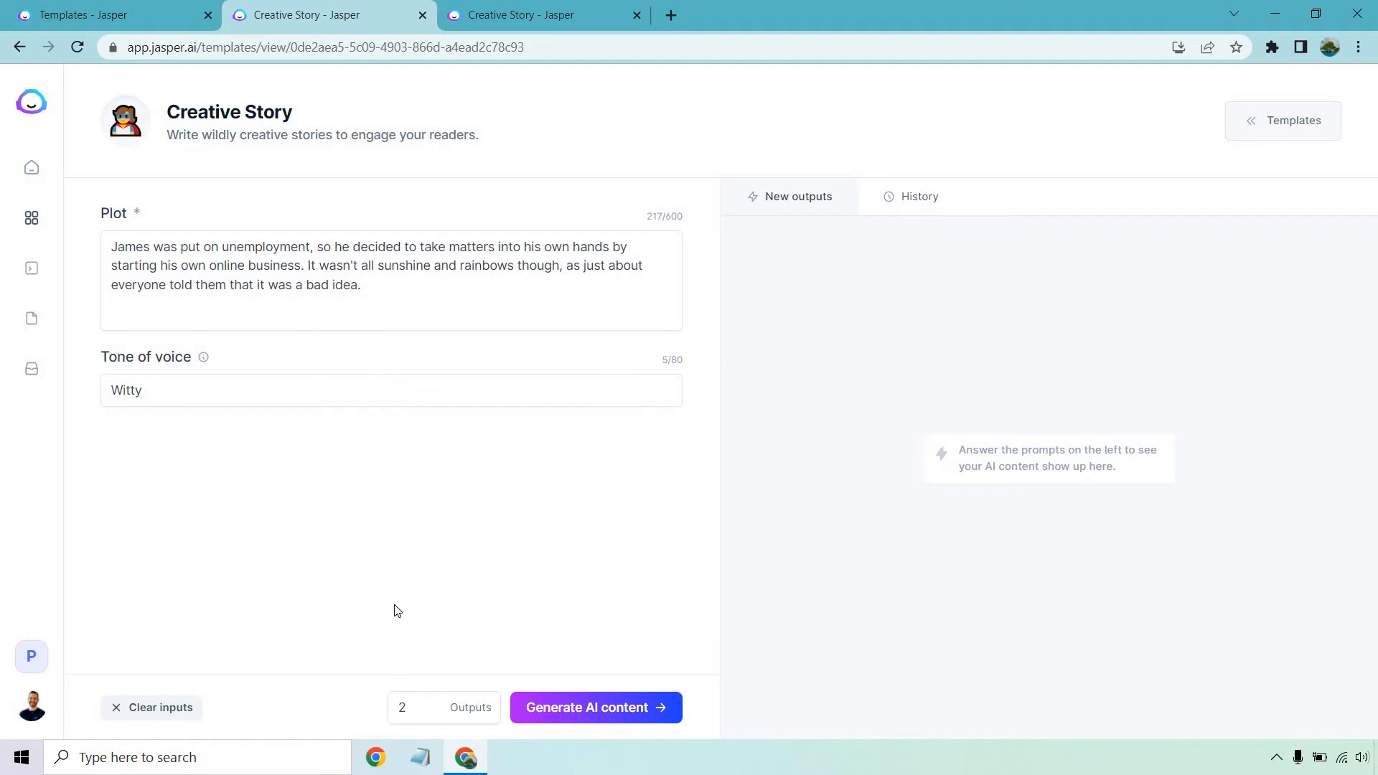
{"action": "mouse_move", "coordinate": [315, 203]}
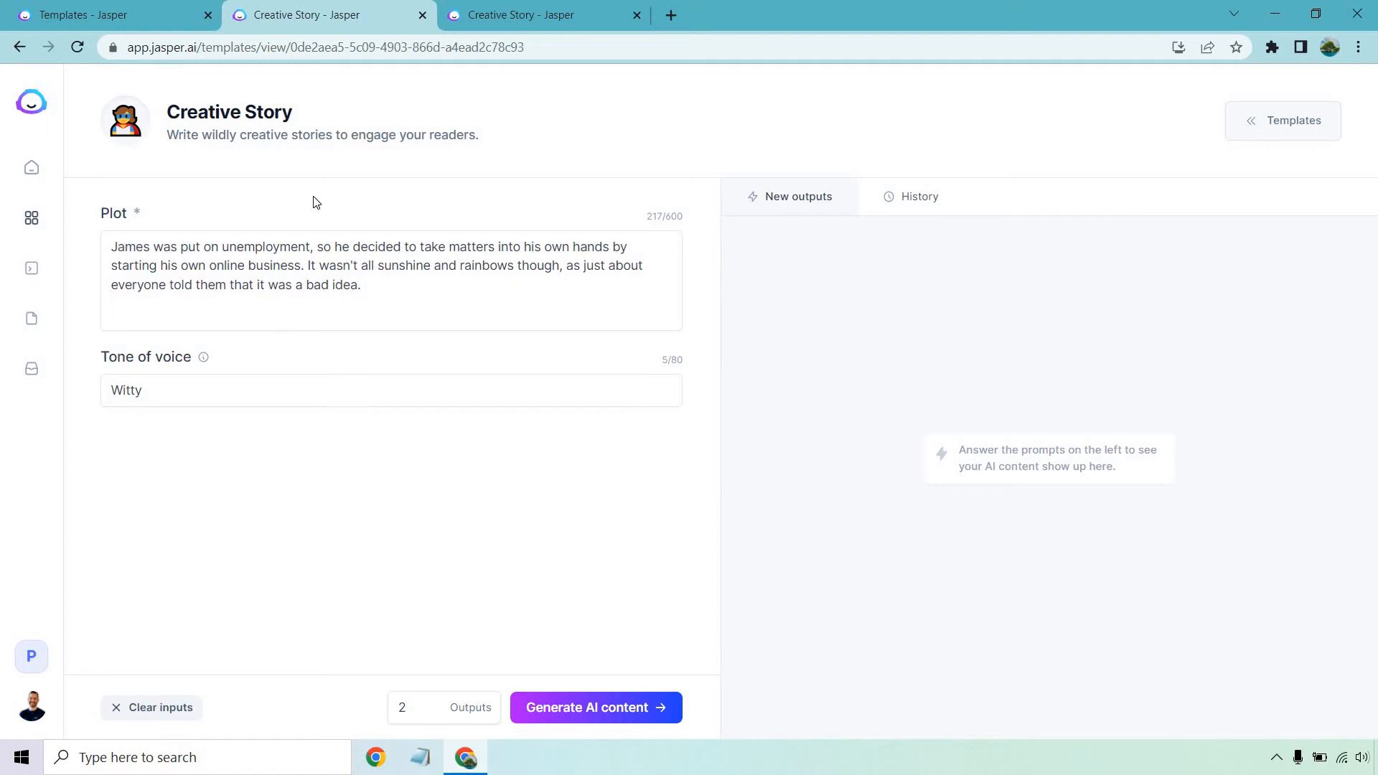
- Generate two Creative Story outputs from James's plot with the Witty tone
{"action": "left_click", "coordinate": [595, 707]}
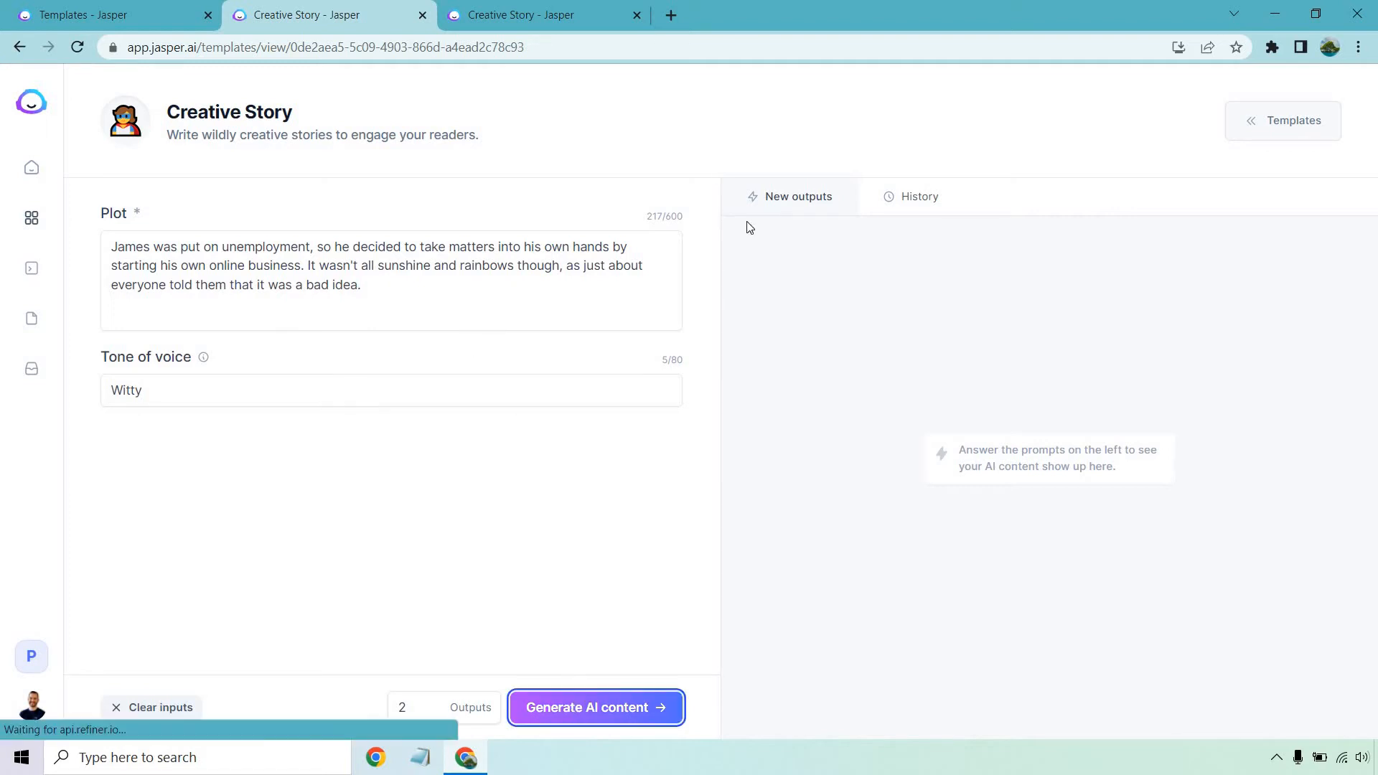
{"action": "left_click", "coordinate": [594, 707]}
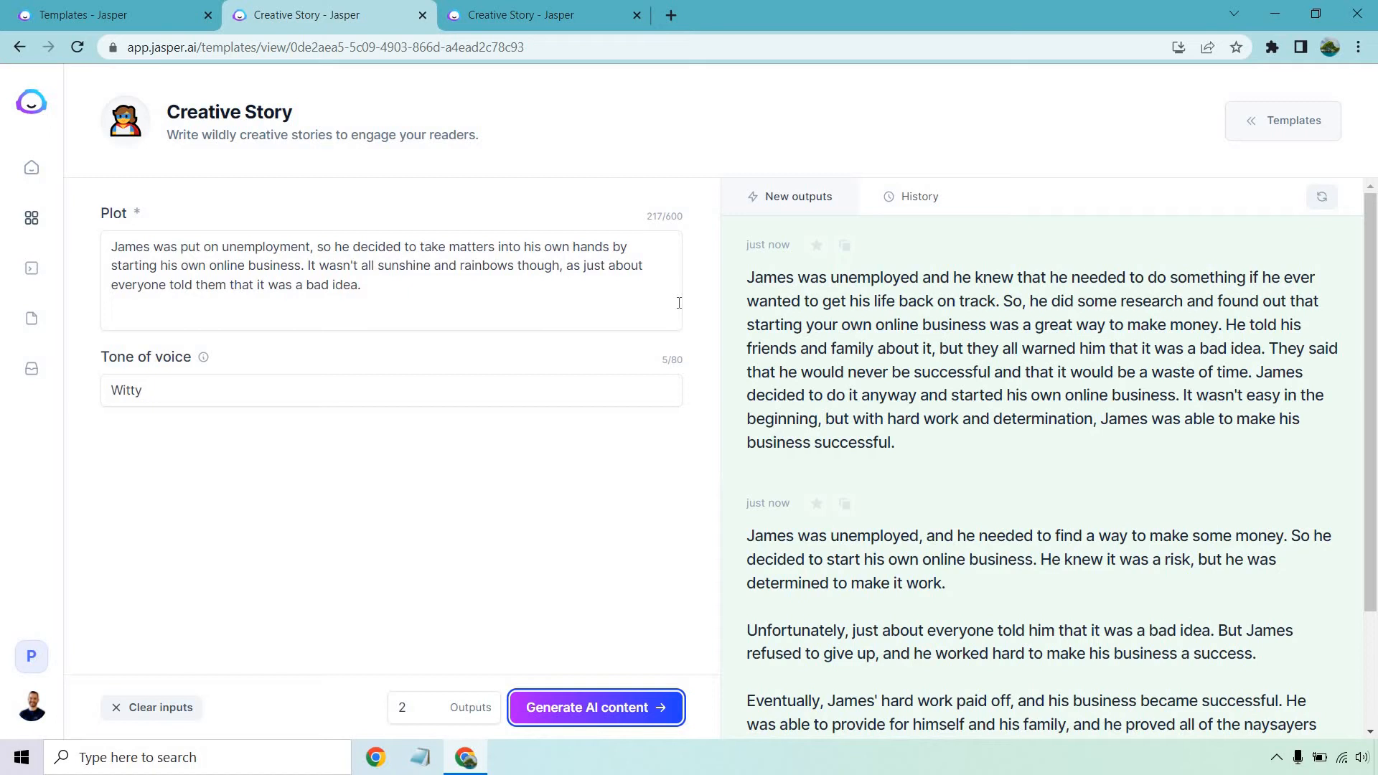
{"action": "mouse_move", "coordinate": [695, 328]}
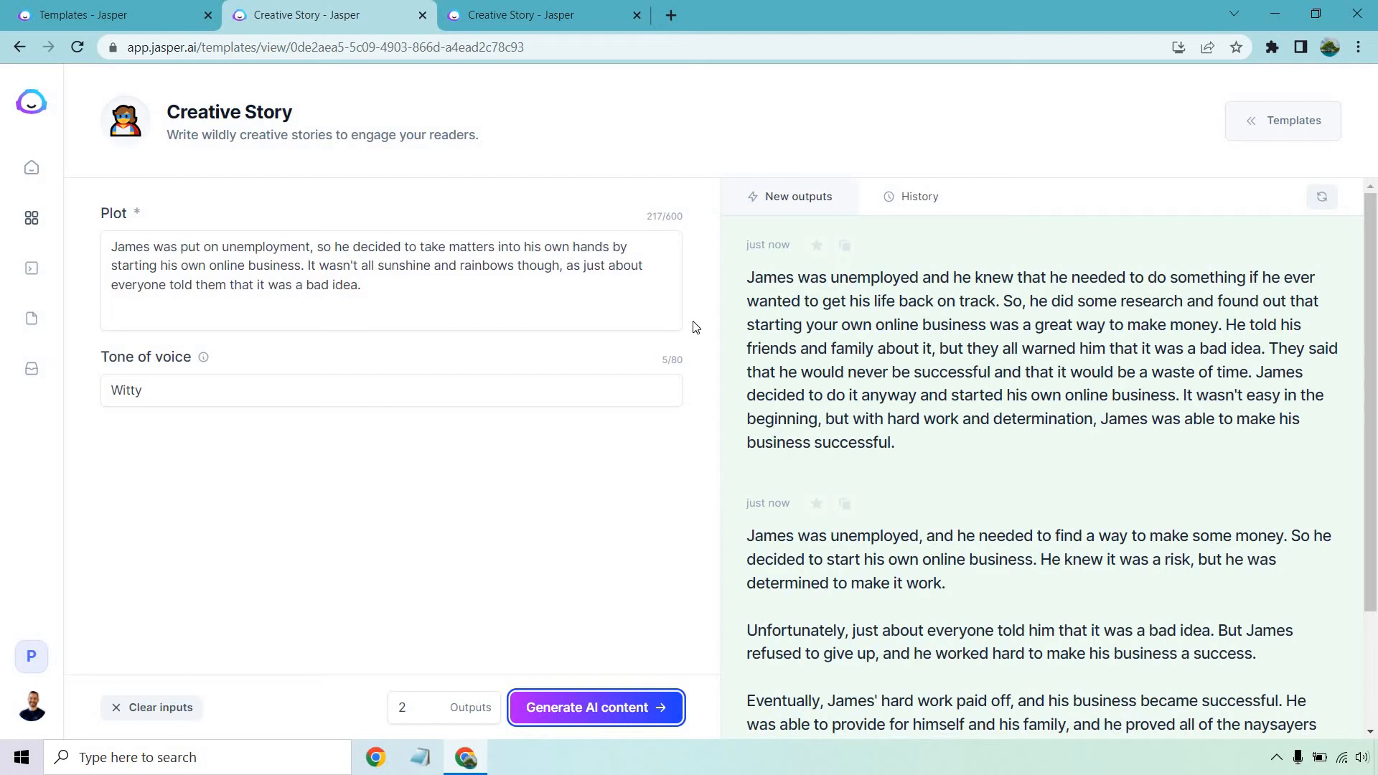
{"action": "mouse_move", "coordinate": [900, 305]}
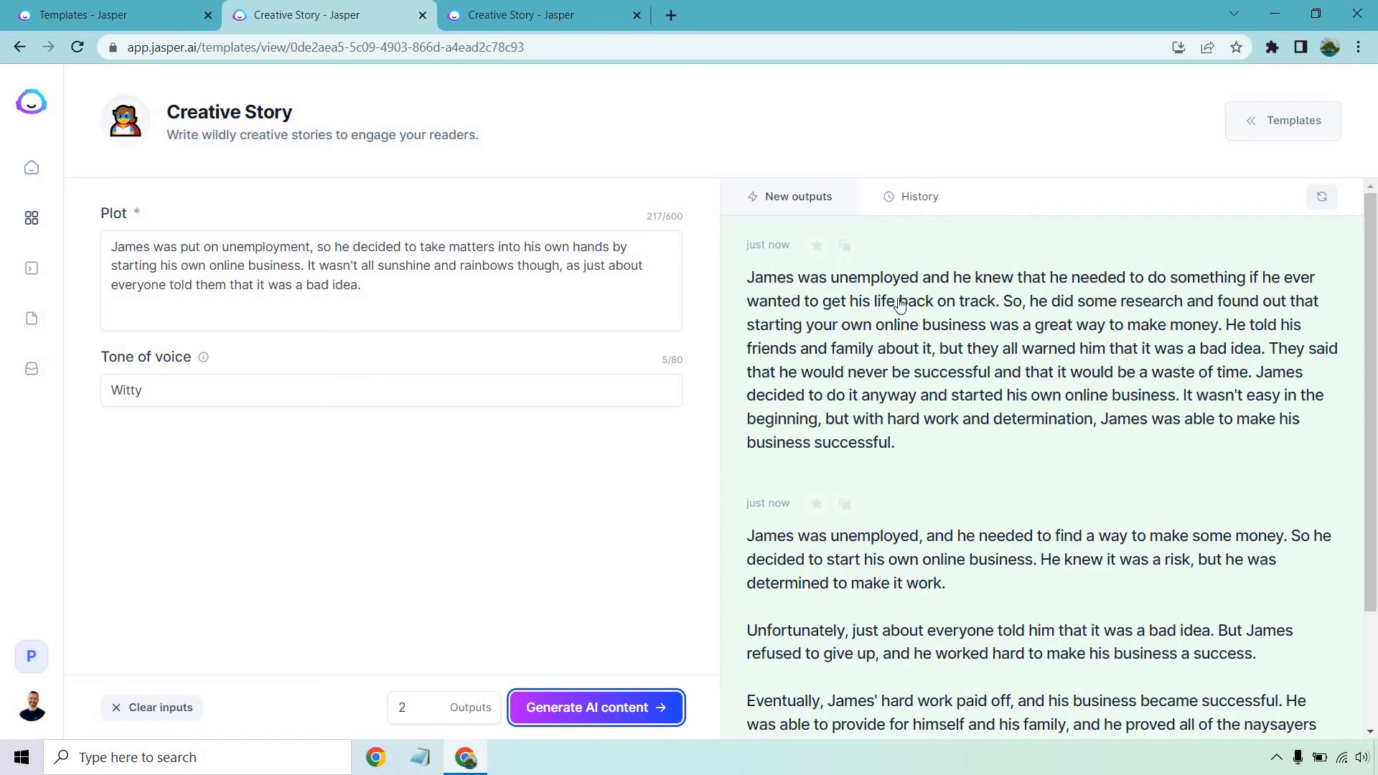
- Scroll through the two generated stories to read James's business success ending
{"action": "scroll", "scroll_direction": "down", "scroll_amount": 3}
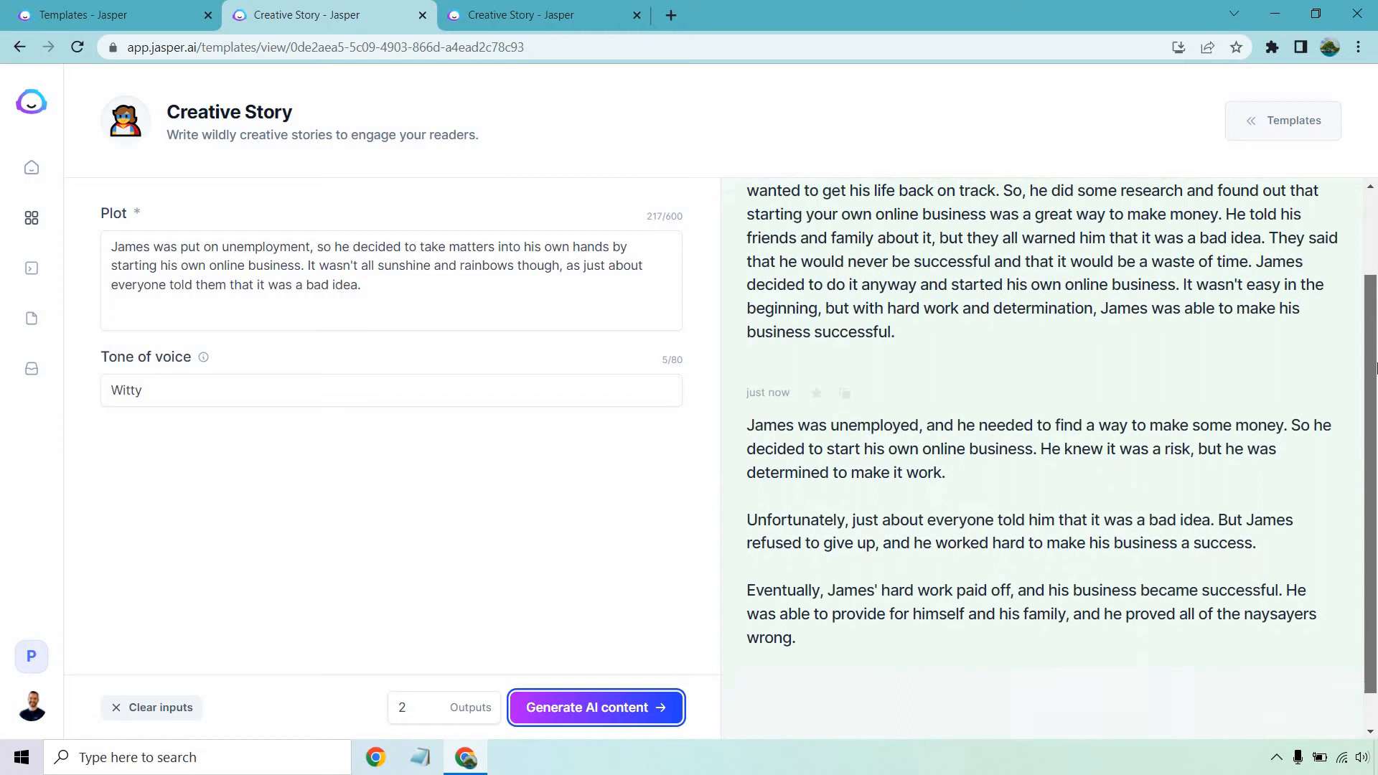
{"action": "scroll", "scroll_direction": "down", "scroll_amount": 3}
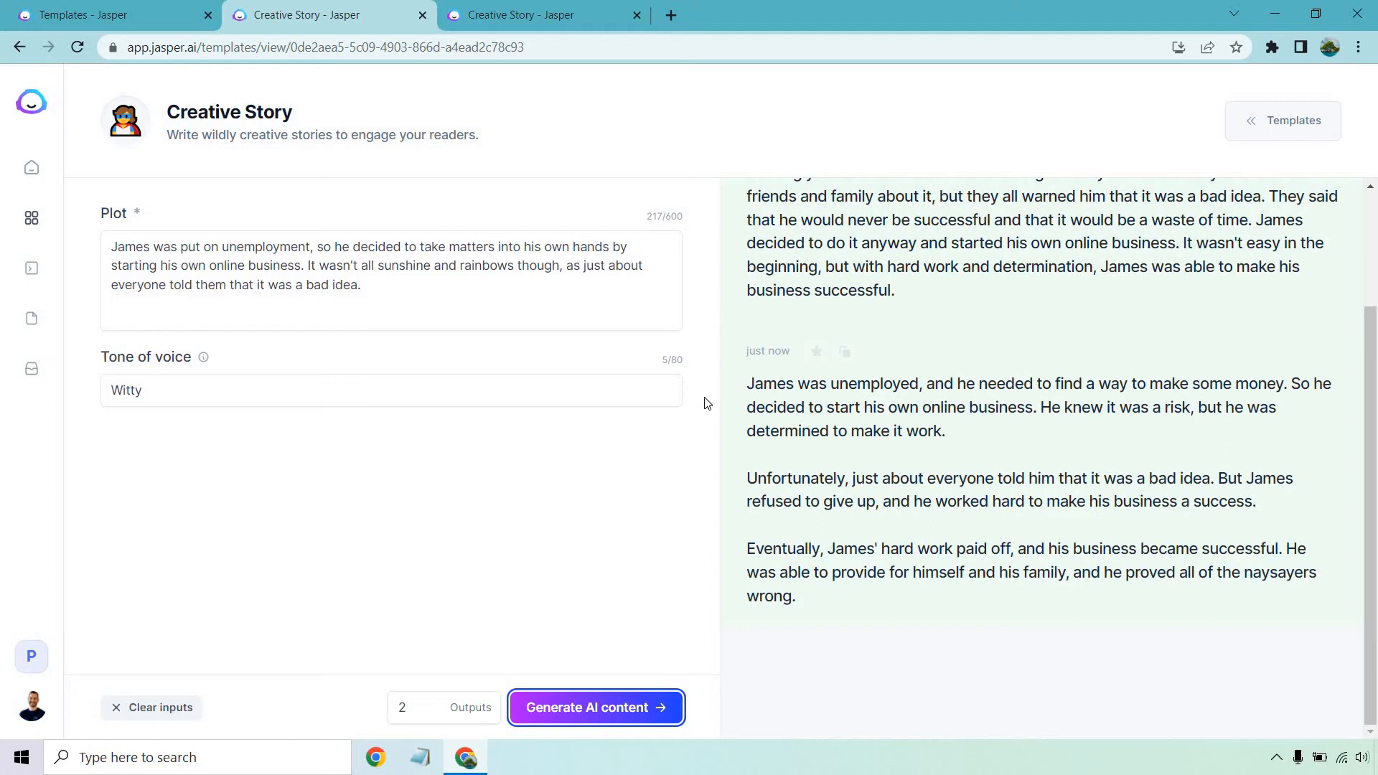
{"action": "mouse_move", "coordinate": [660, 490]}
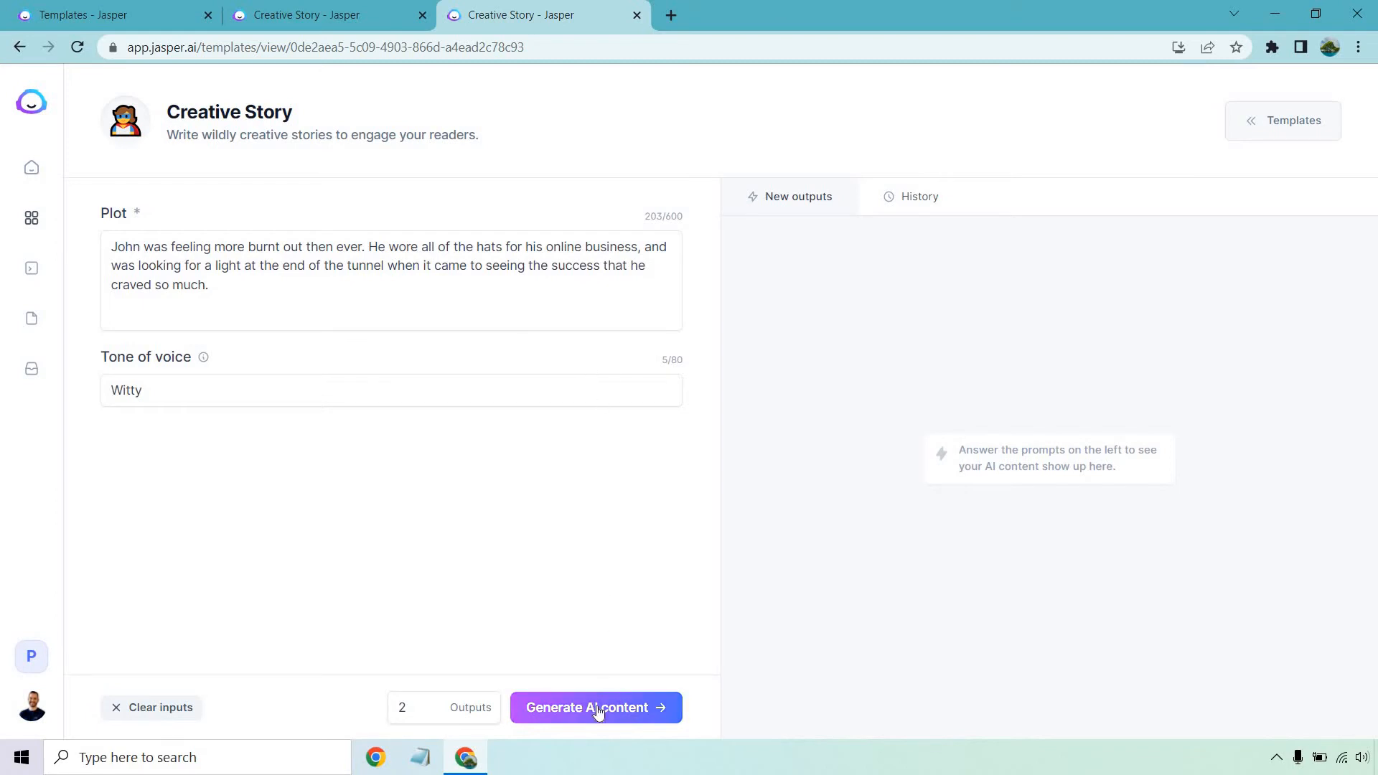
- Generate two Witty Creative Story outputs from John's burnt-out online business plot
{"action": "left_click", "coordinate": [595, 707]}
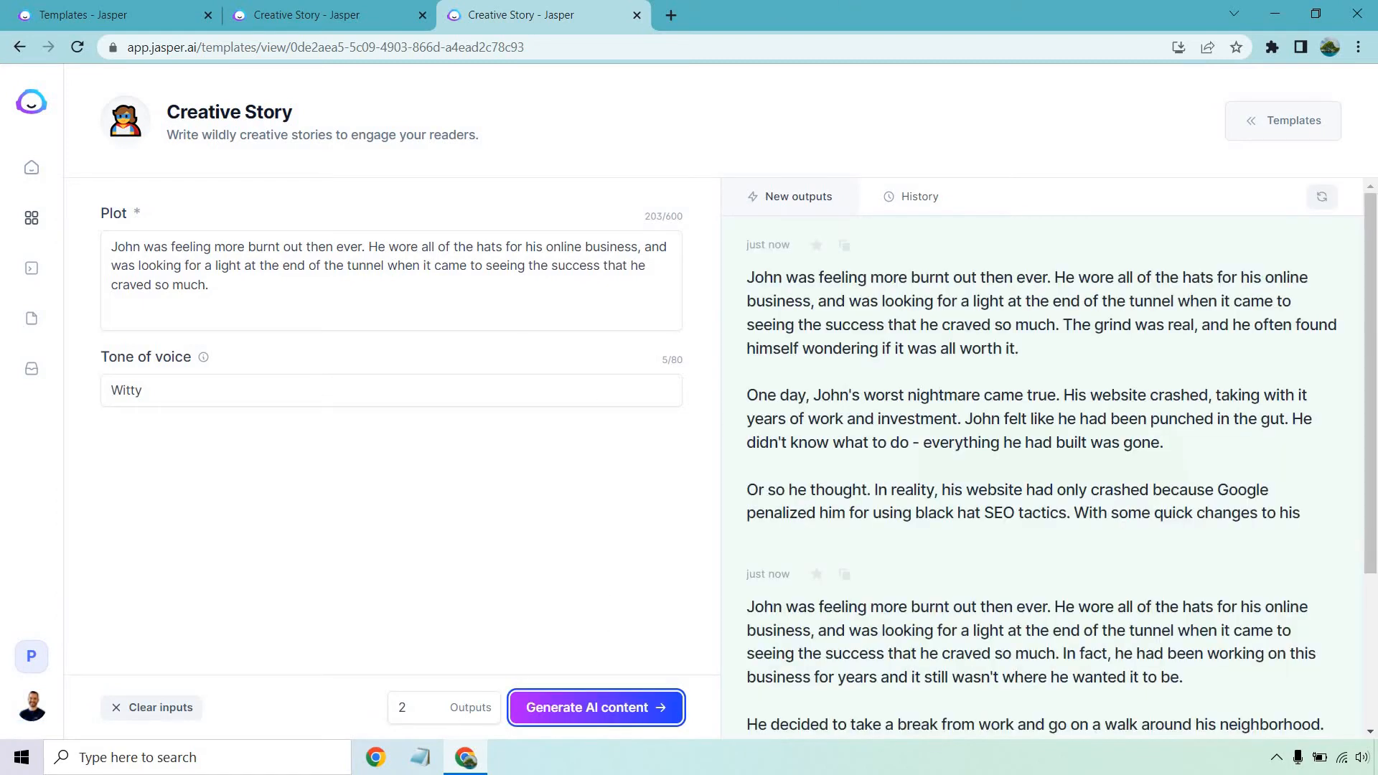
{"action": "mouse_move", "coordinate": [712, 302]}
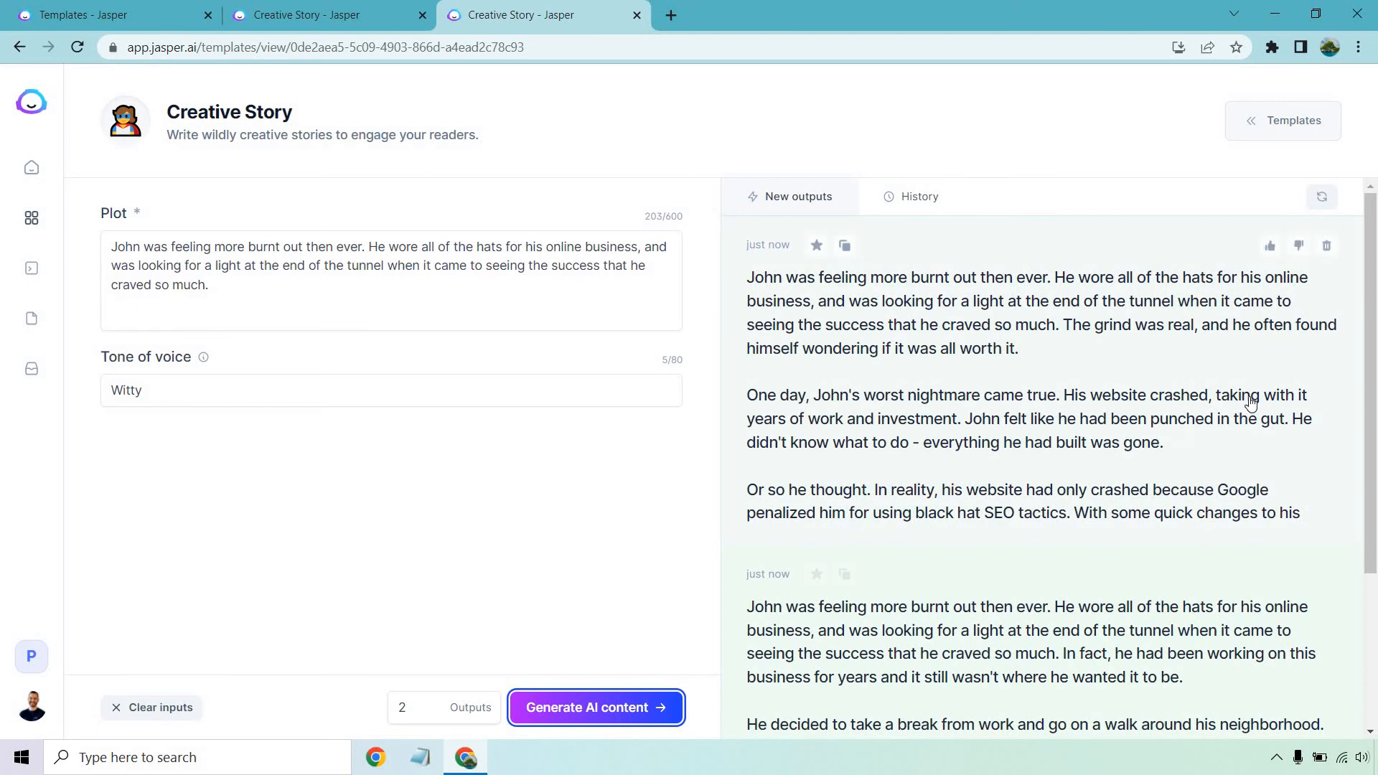
{"action": "scroll", "scroll_direction": "down", "scroll_amount": 3}
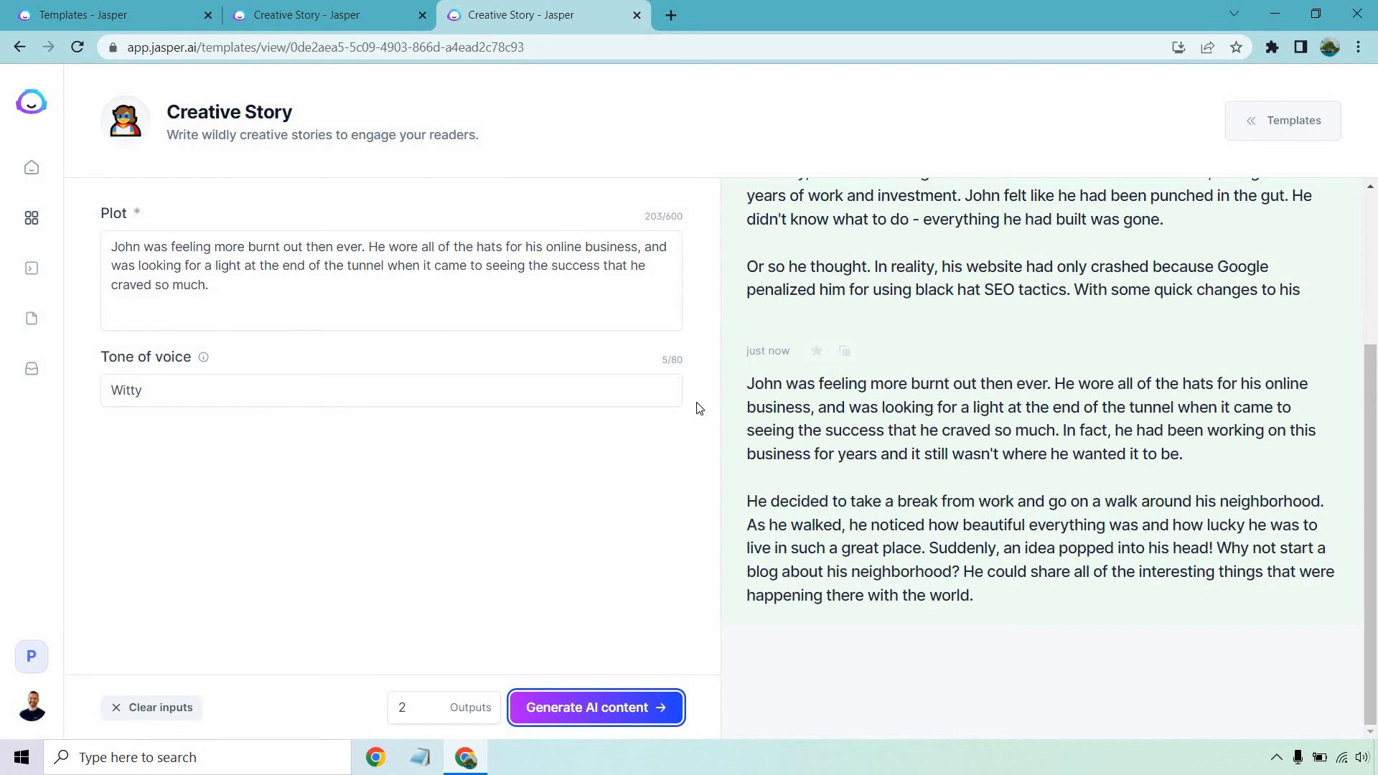
{"action": "mouse_move", "coordinate": [688, 533]}
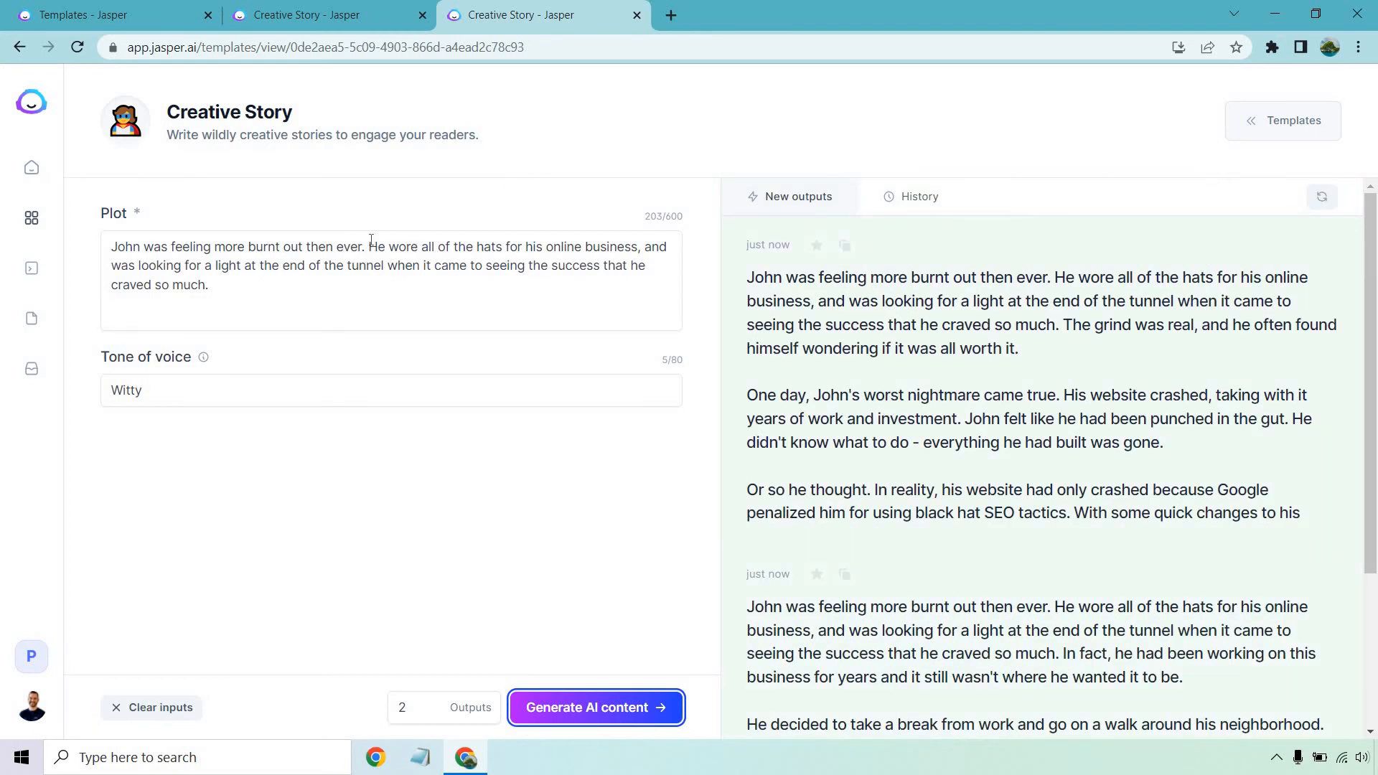
{"action": "left_click_drag", "start_coordinate": [371, 246], "coordinate": [208, 285]}
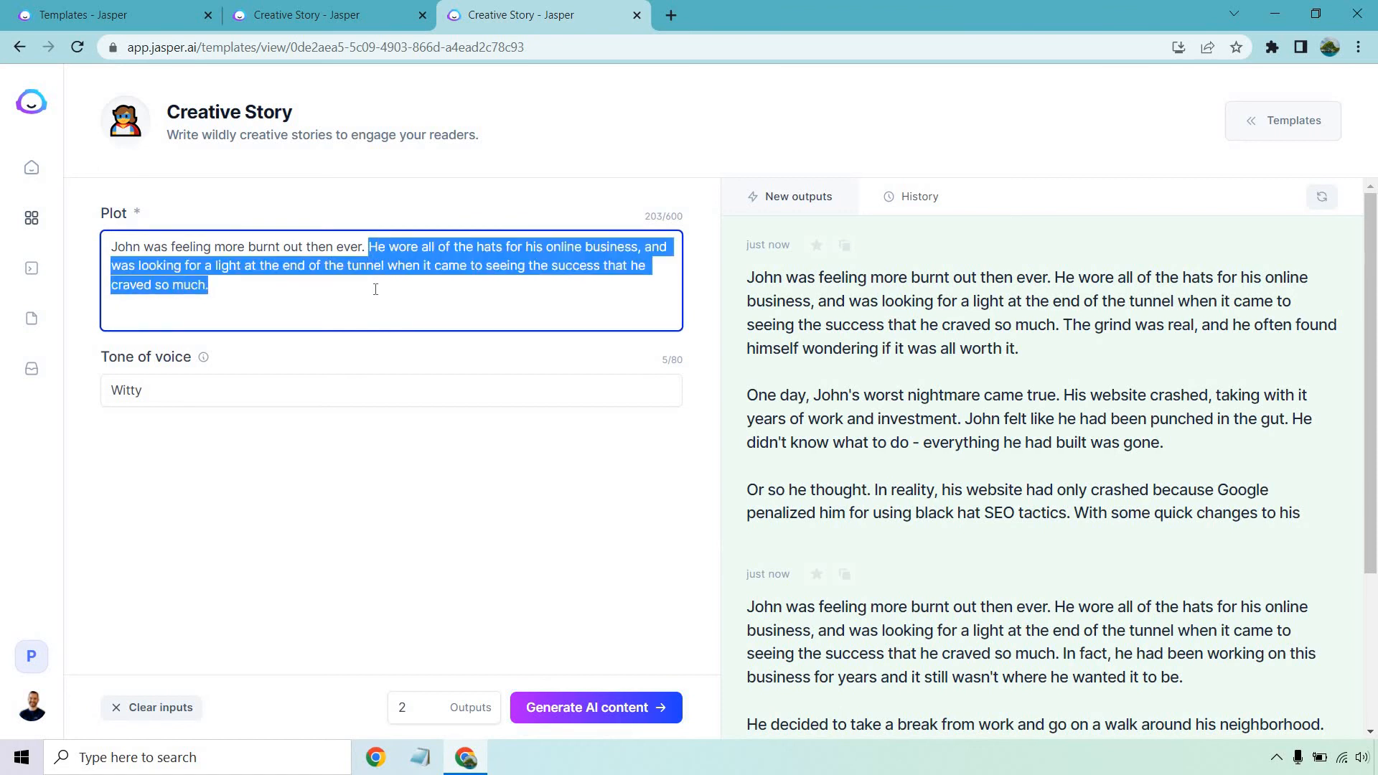
{"action": "mouse_move", "coordinate": [459, 199]}
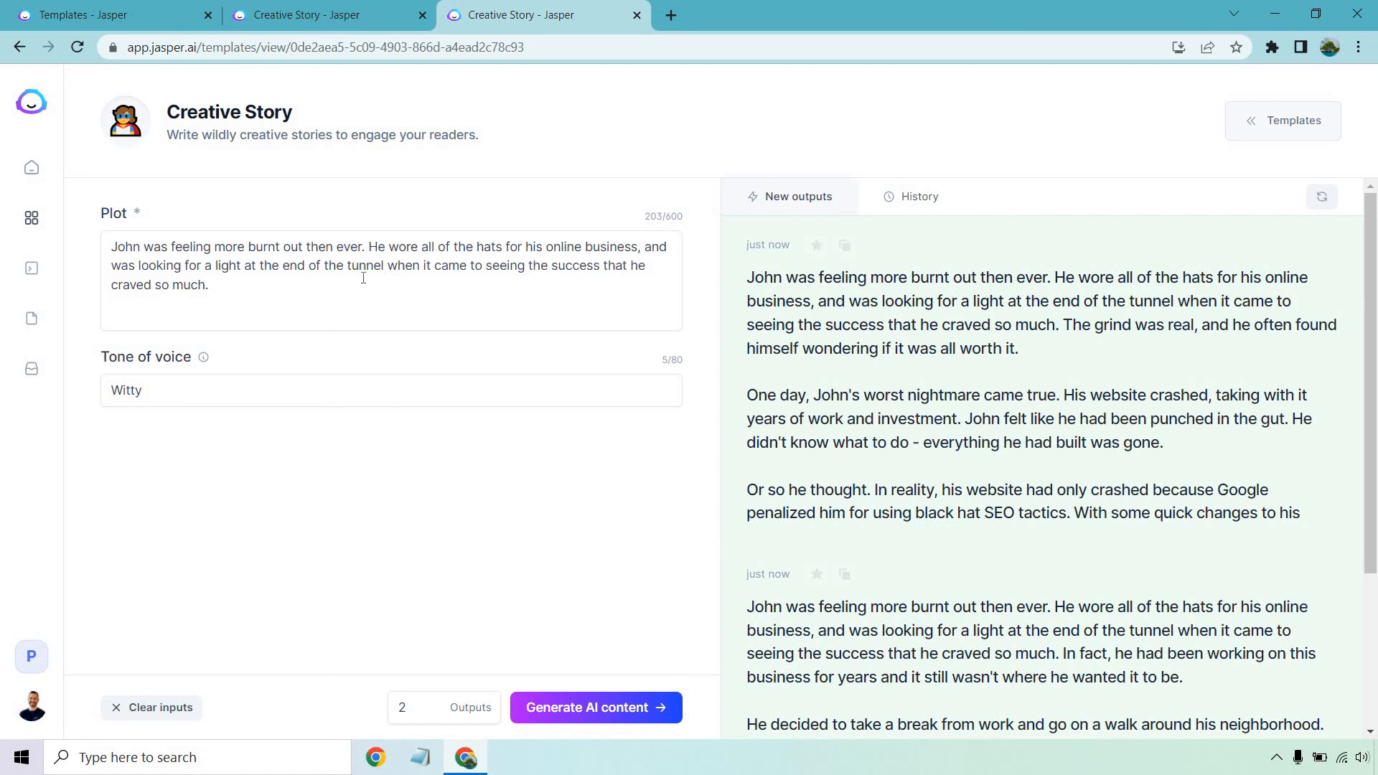
{"action": "left_click_drag", "start_coordinate": [371, 247], "coordinate": [208, 285]}
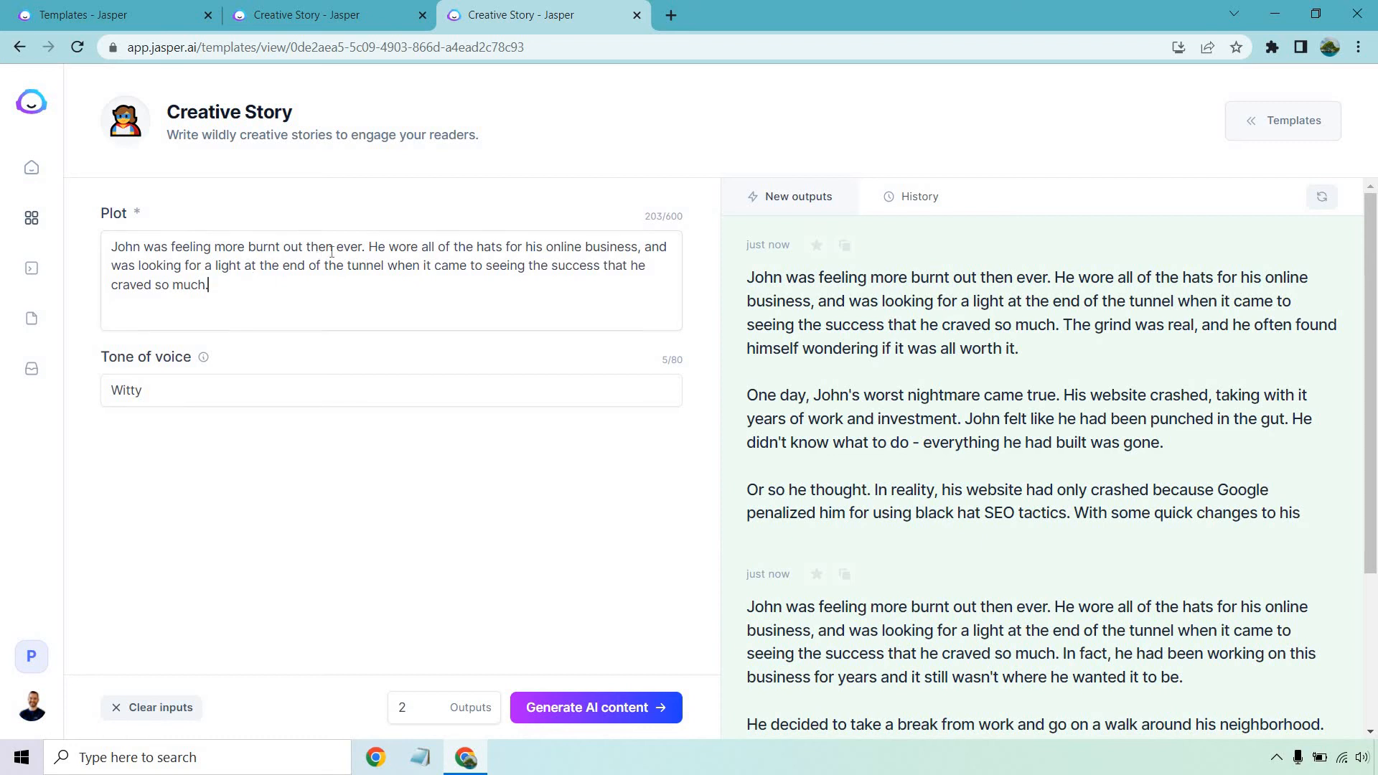
{"action": "left_click_drag", "start_coordinate": [371, 246], "coordinate": [209, 284]}
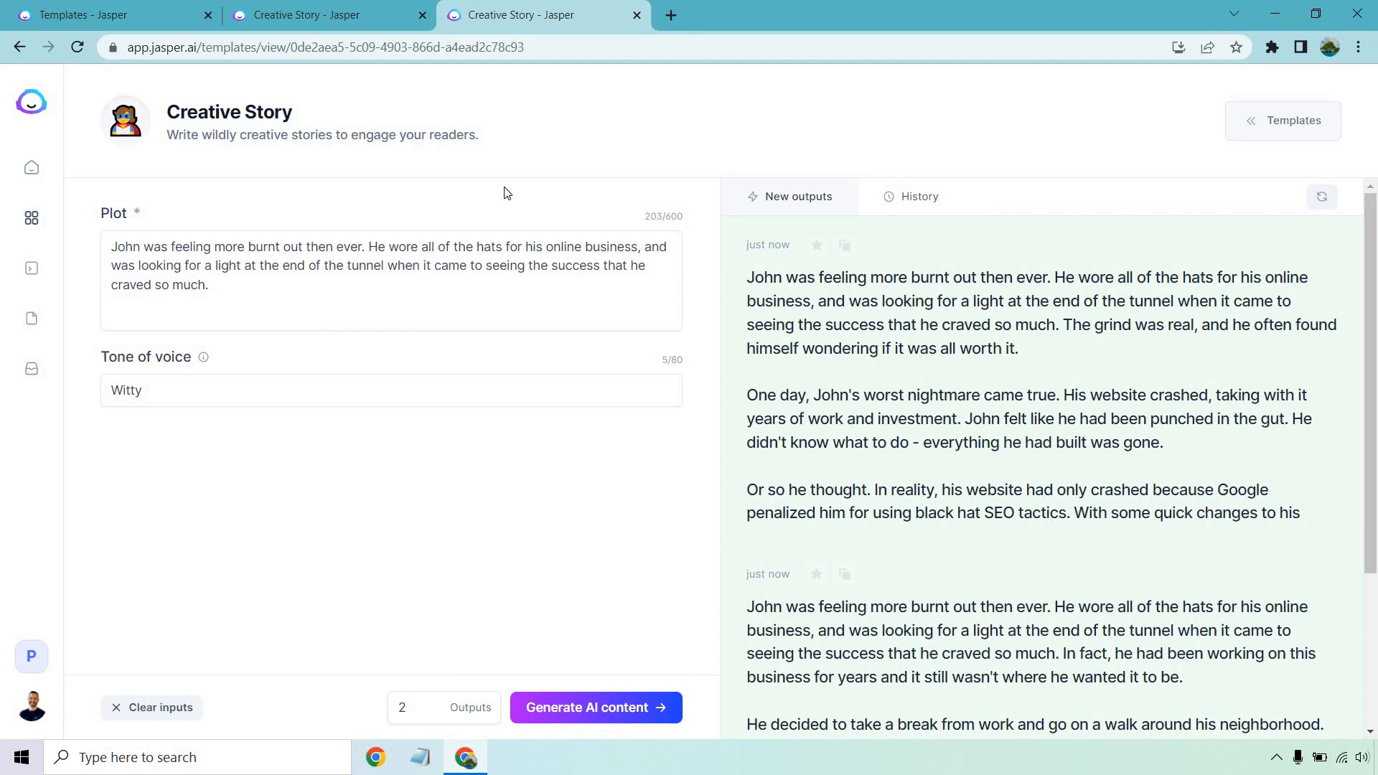
{"action": "left_click_drag", "start_coordinate": [202, 247], "coordinate": [363, 247]}
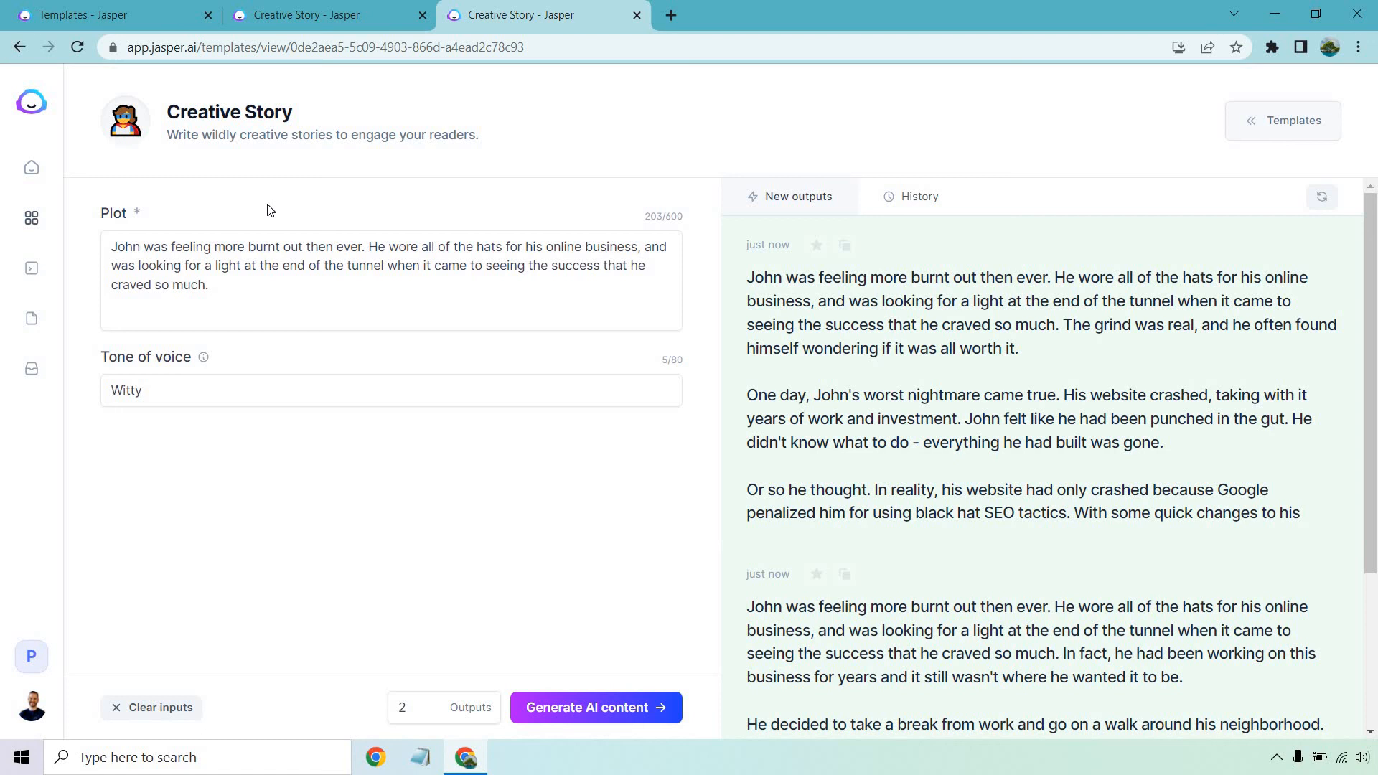
{"action": "mouse_move", "coordinate": [630, 373]}
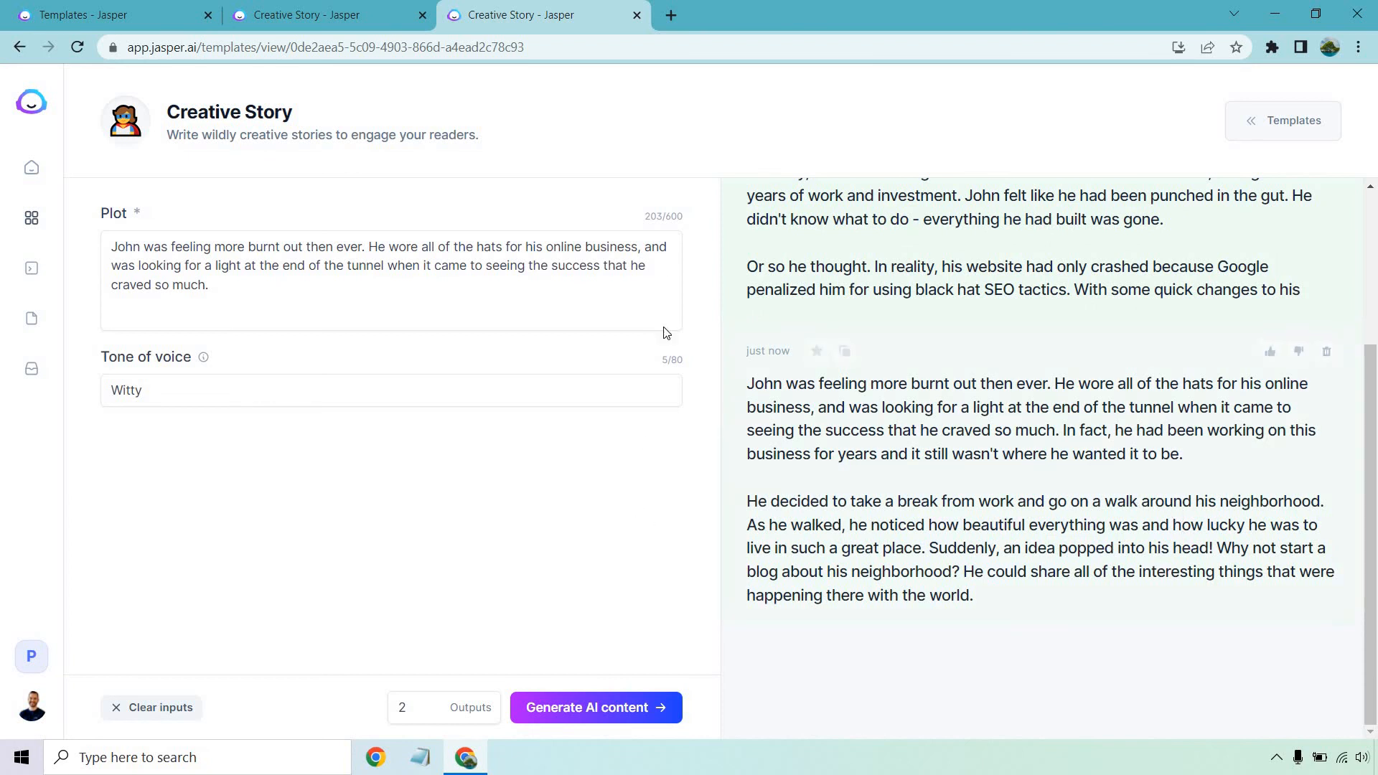
{"action": "mouse_move", "coordinate": [693, 123]}
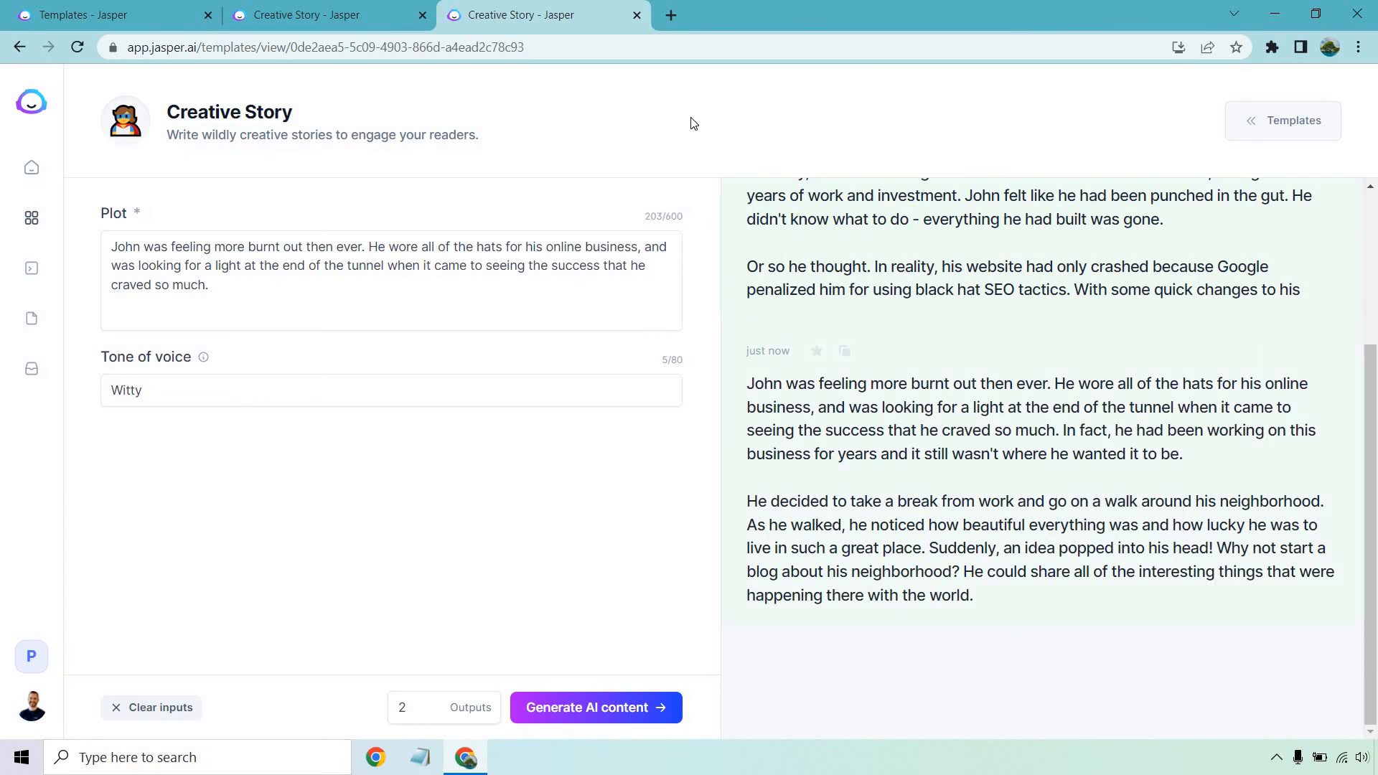